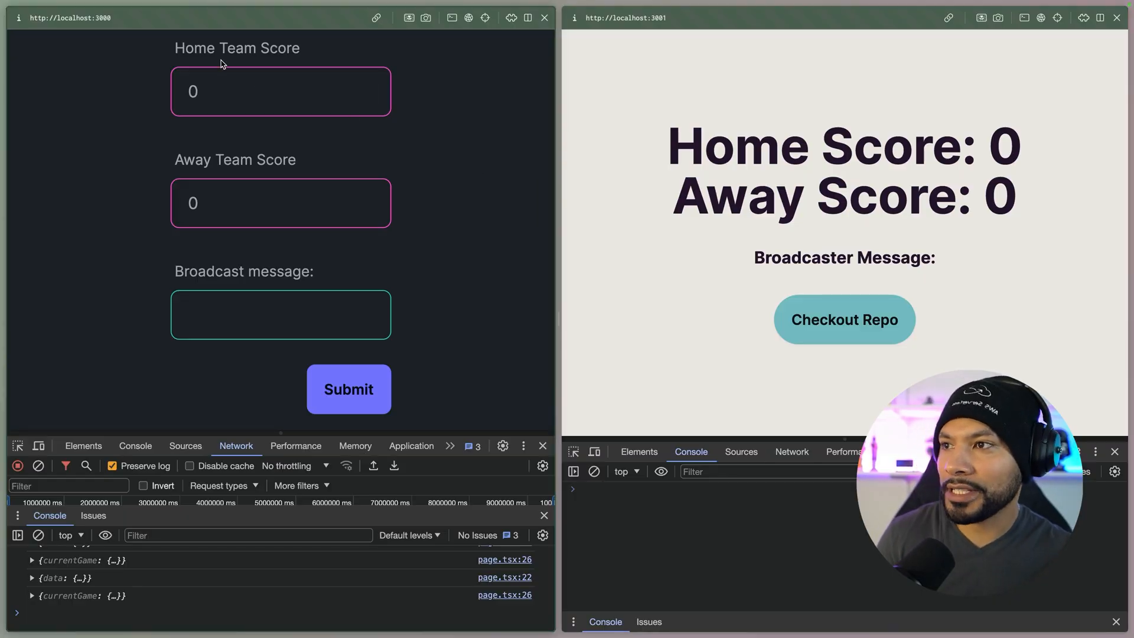
mouse_move(254, 286)
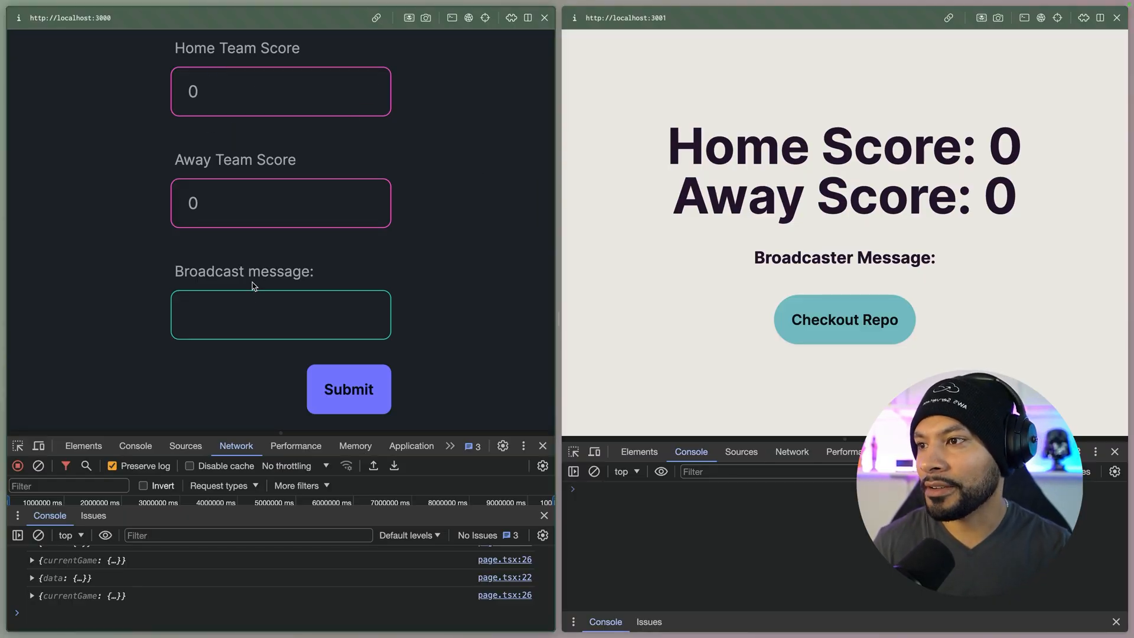
Enter home score 3 and broadcast message 'Focus otter kicked a fieldball', then select the message
click(248, 326)
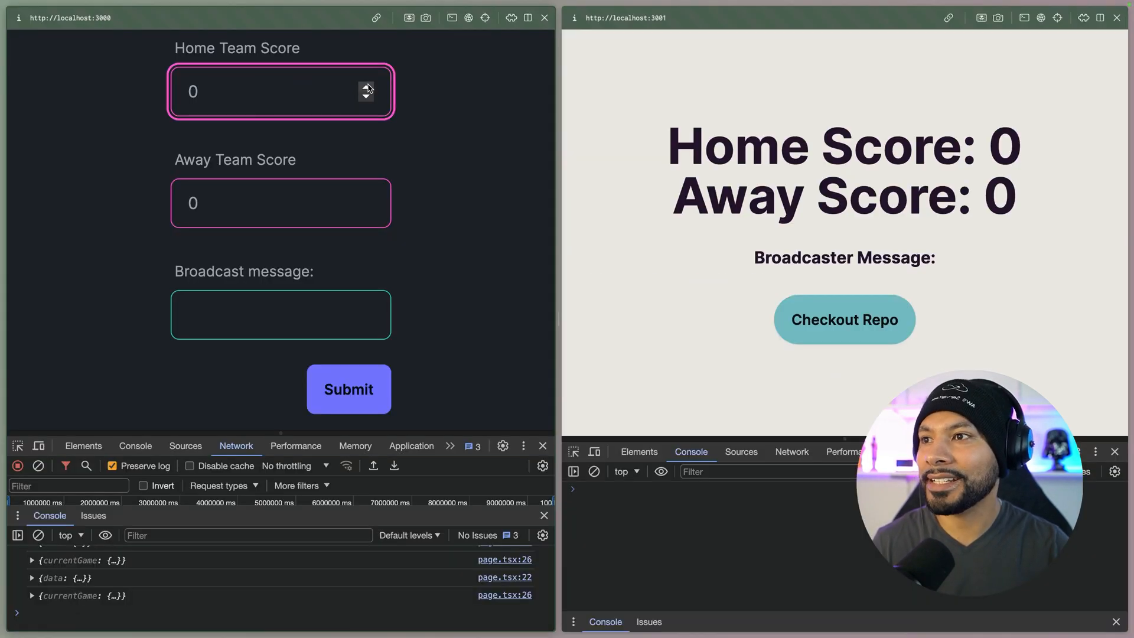
text(3)
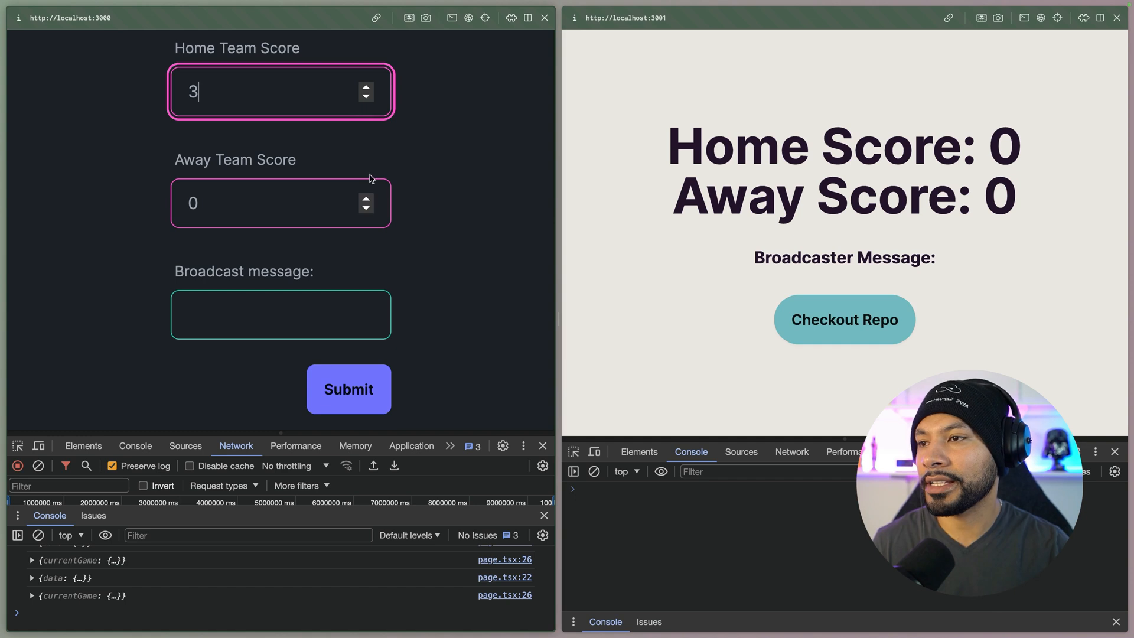
click(282, 317)
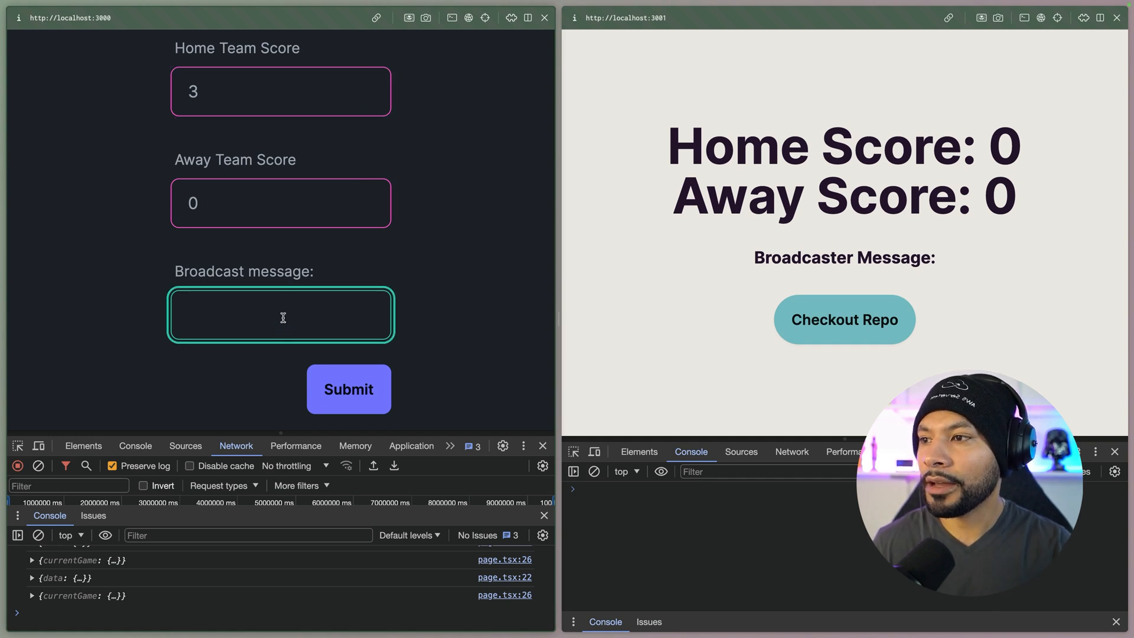
text(Focus o)
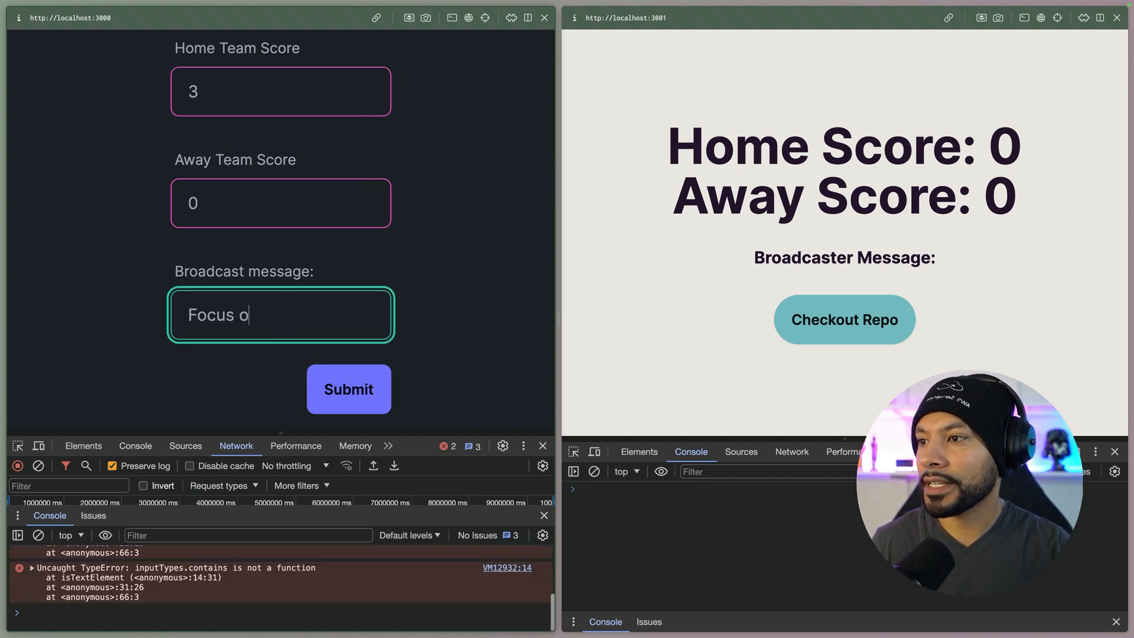
text(tter kicked)
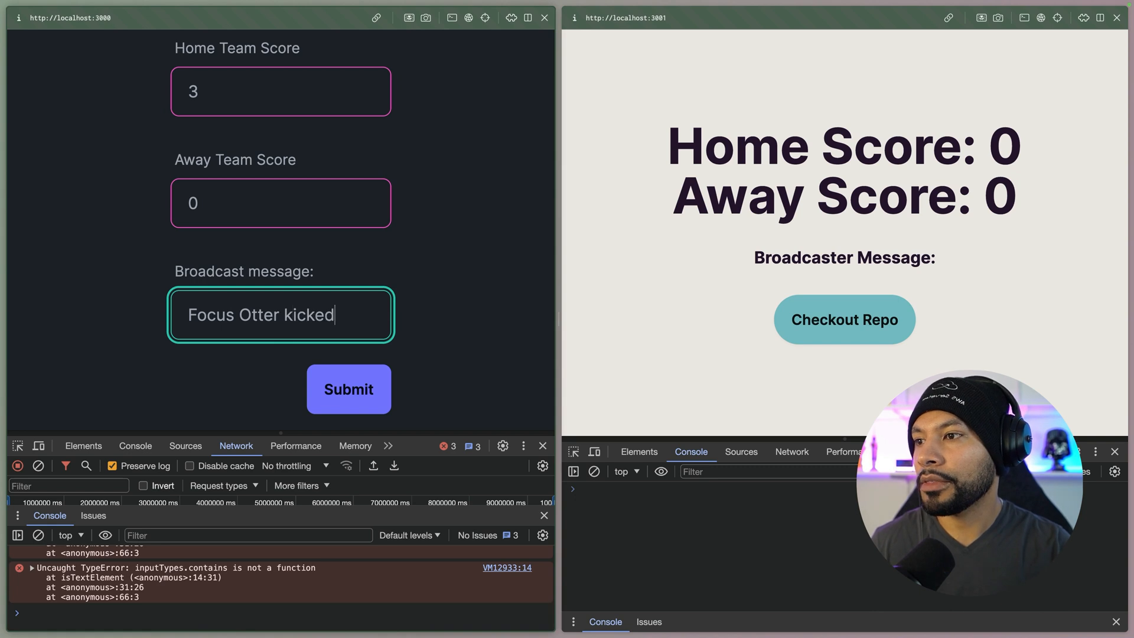
text(a fi)
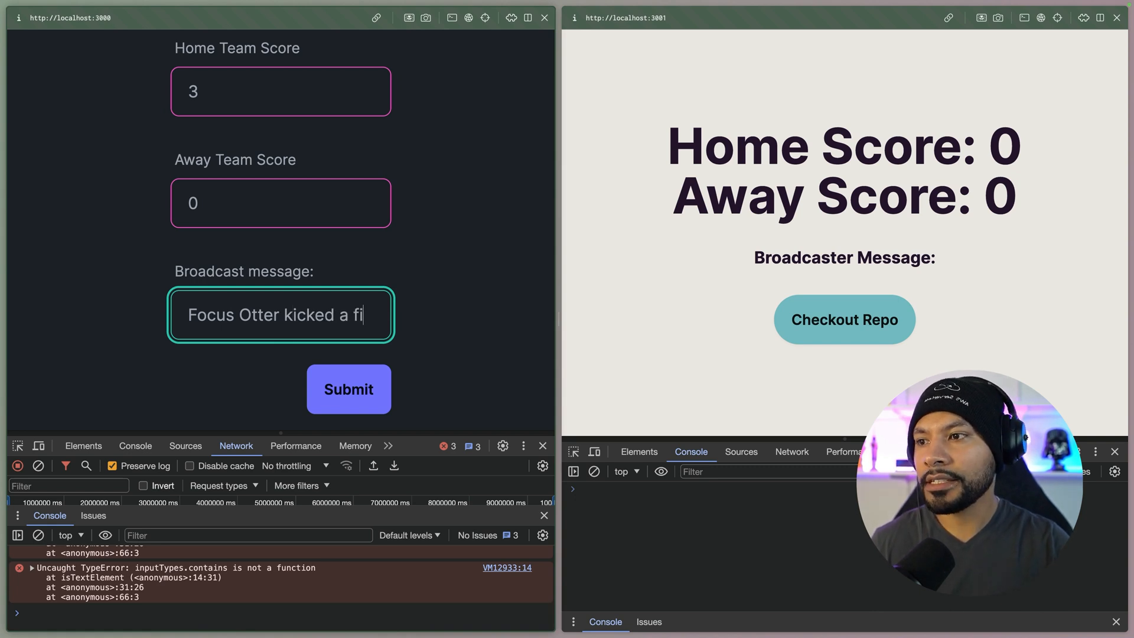
text(eldball)
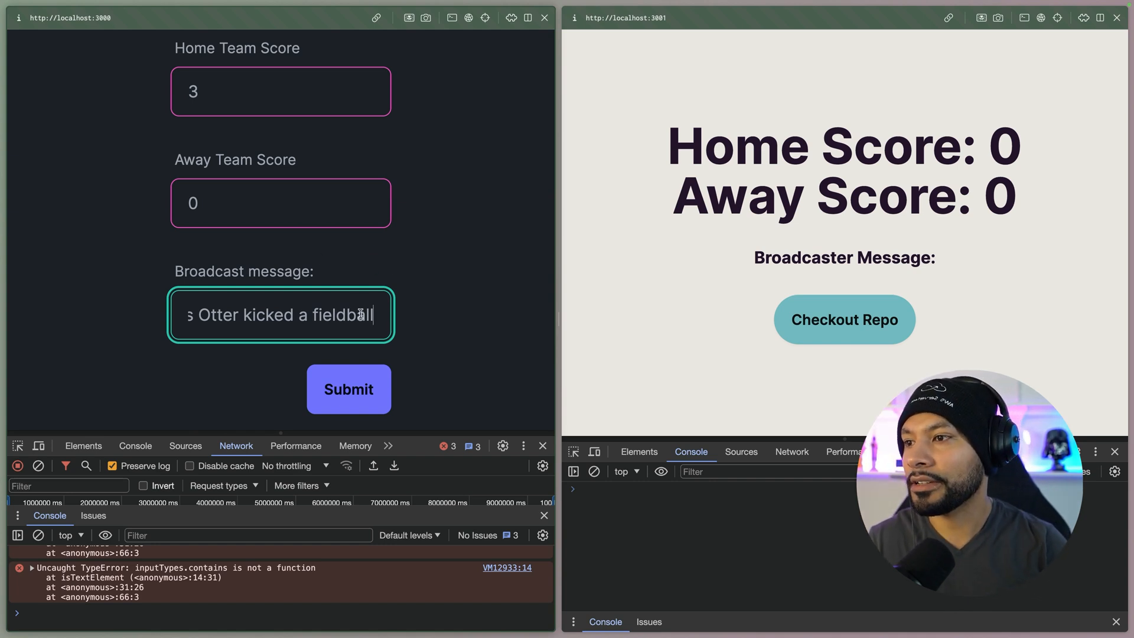
triple_click(281, 314)
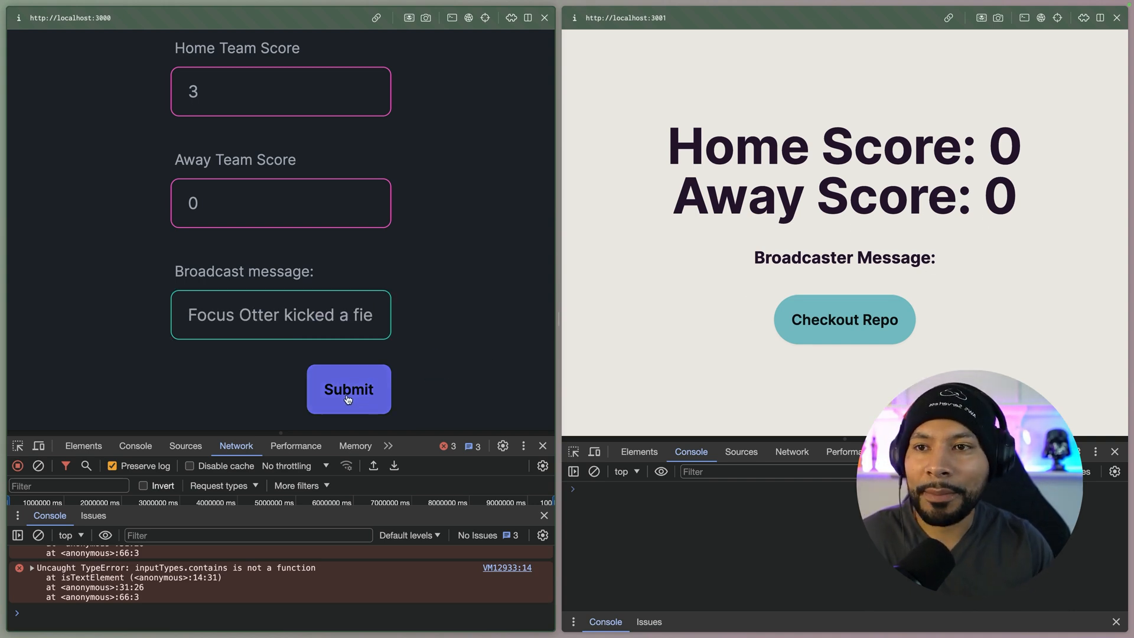
click(348, 389)
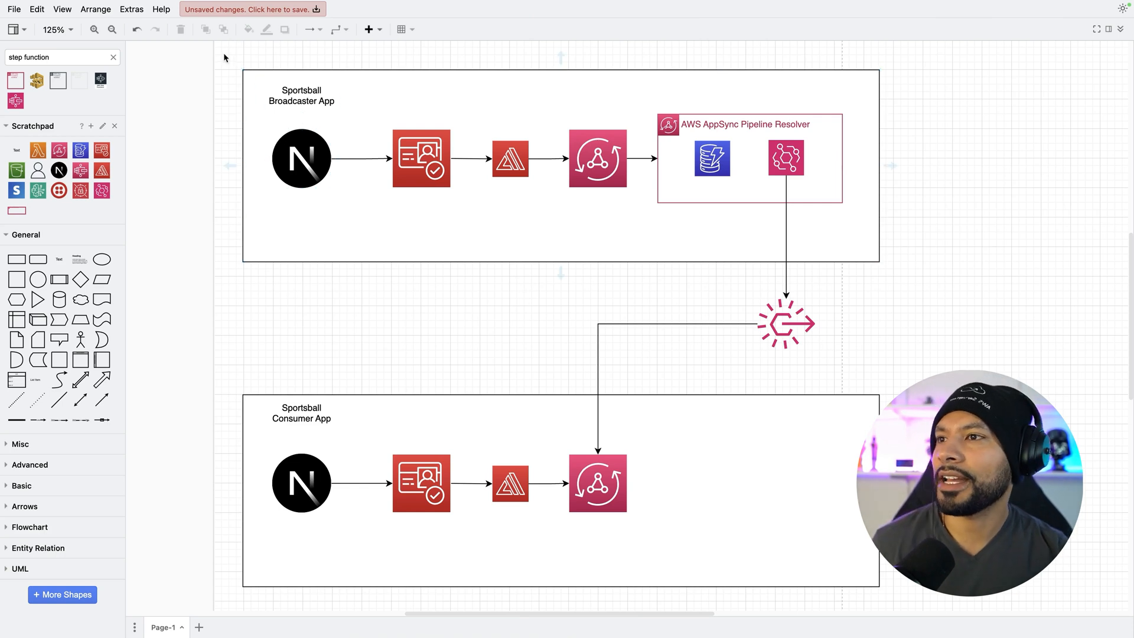
click(301, 158)
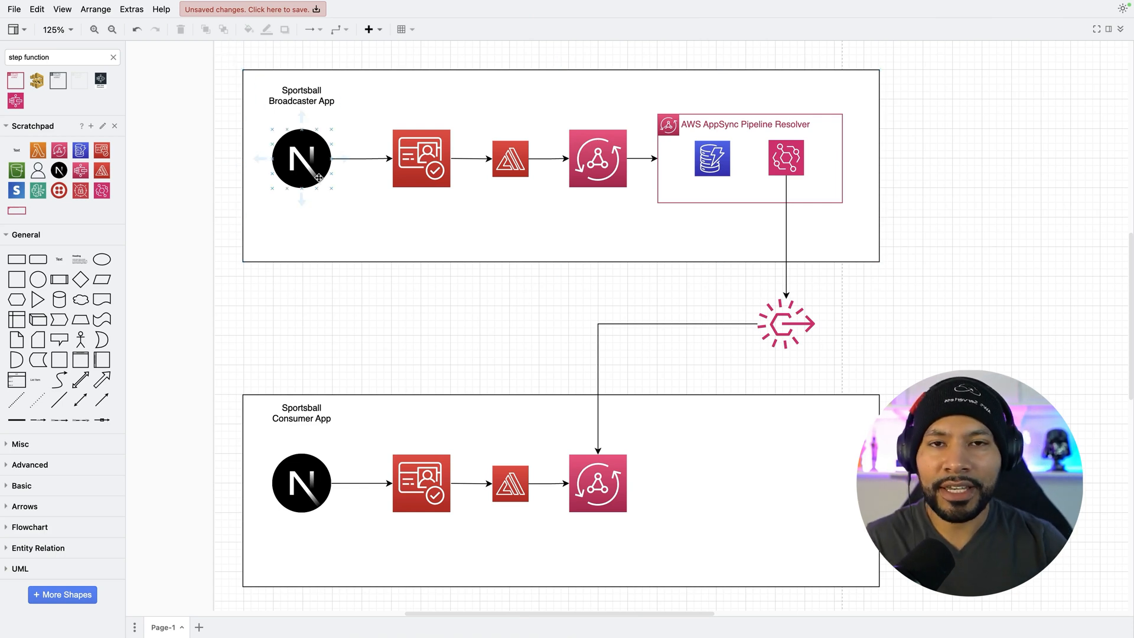
click(422, 160)
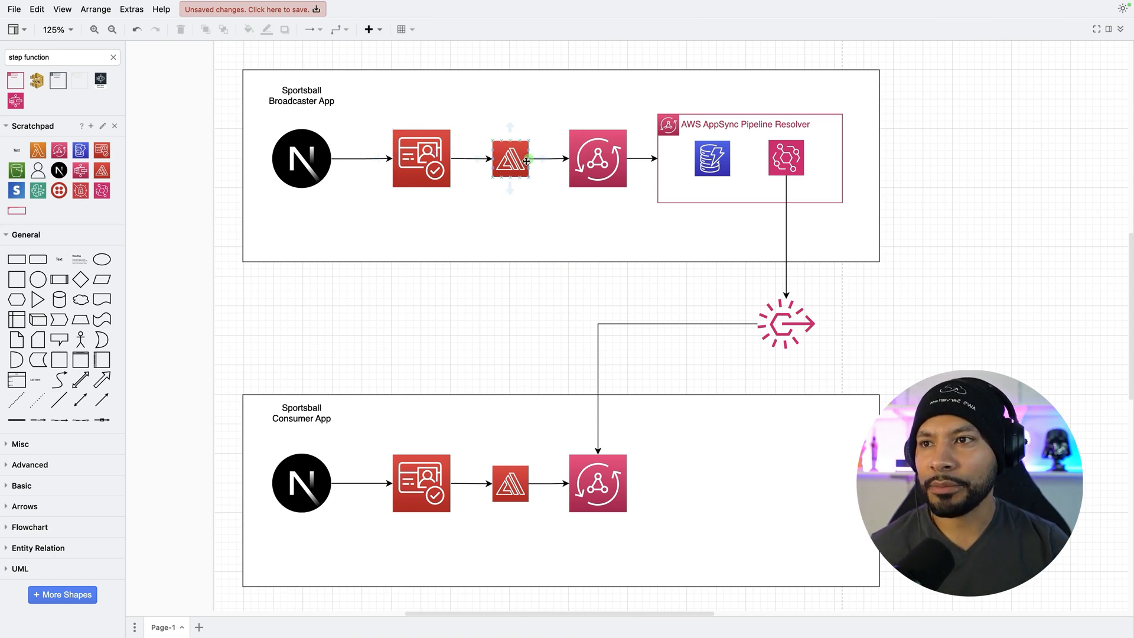
click(598, 159)
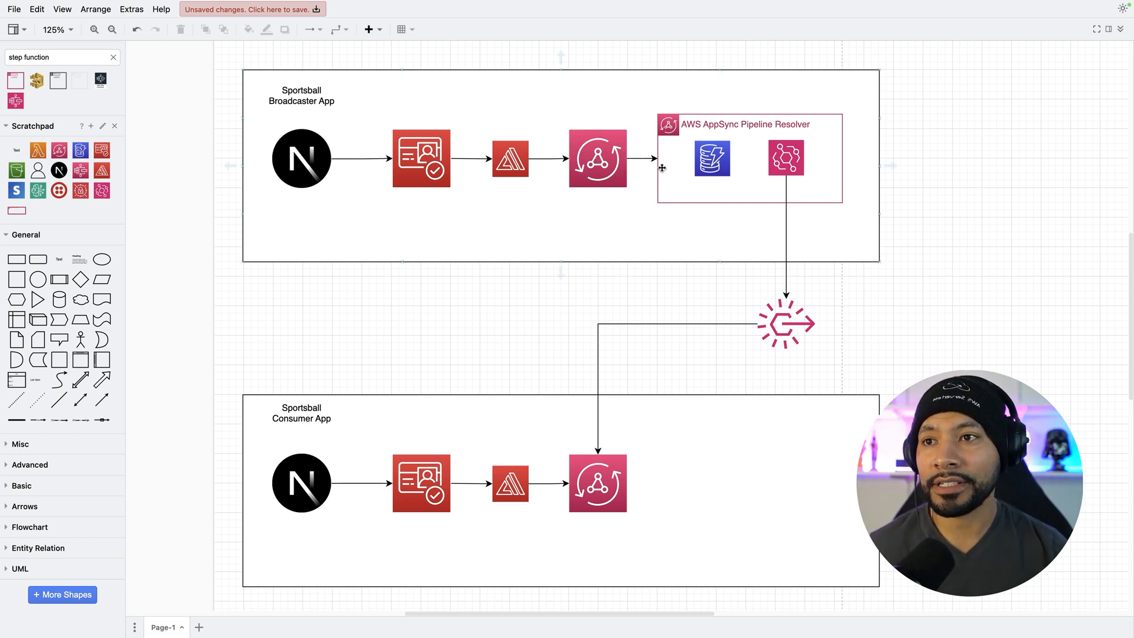
Connect the data source to the second AppSync resolver step with an arrow, then clear the selection
click(711, 160)
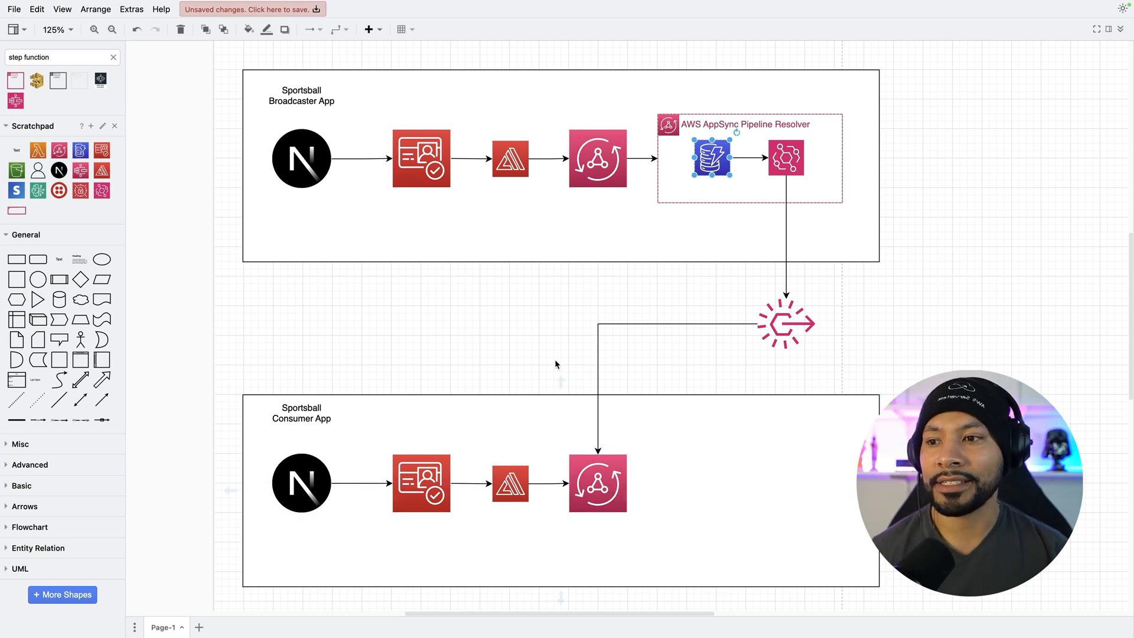
click(555, 364)
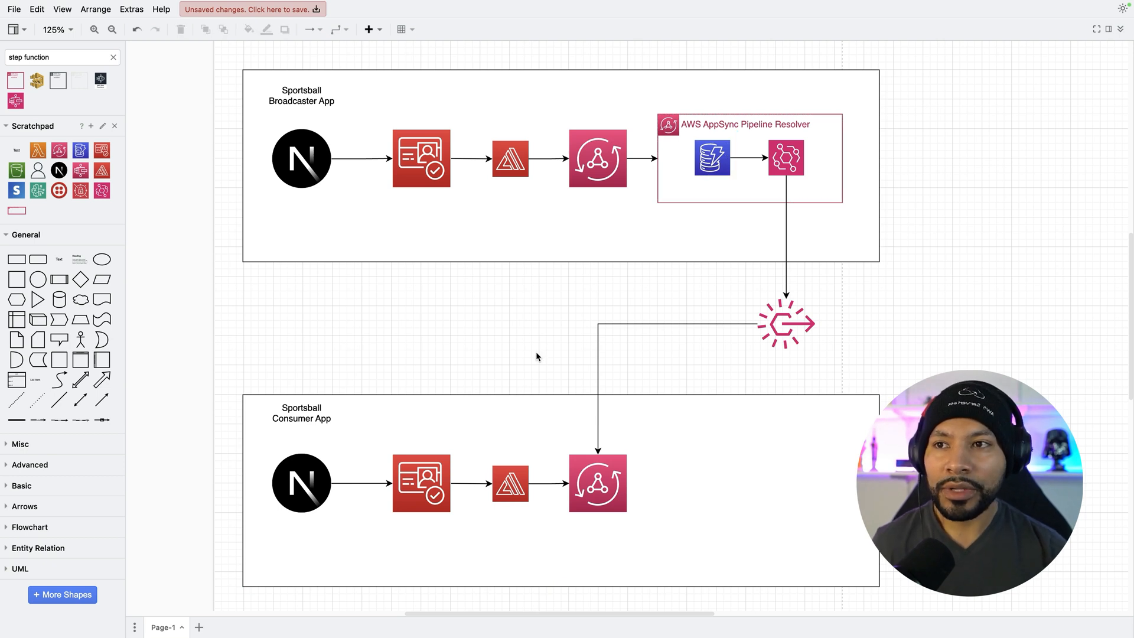